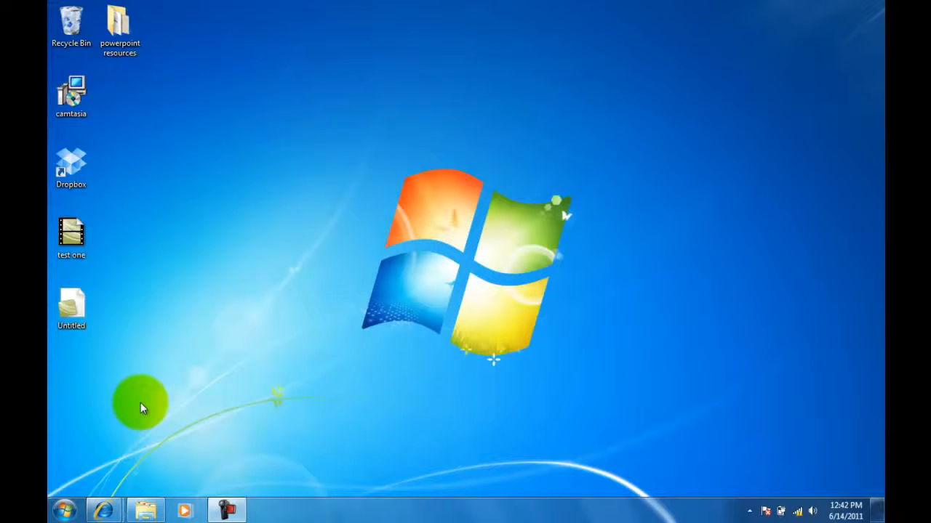
mouse_move(106, 458)
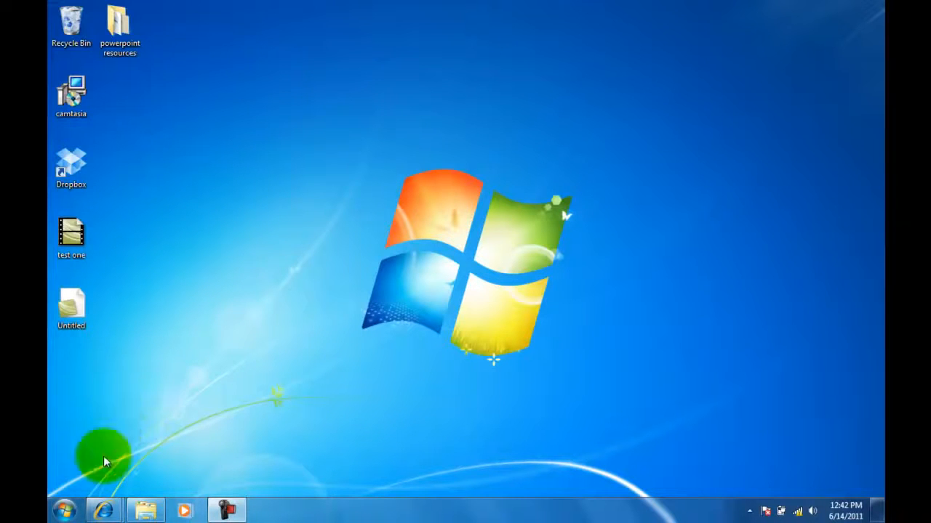
Launch Microsoft PowerPoint 2010 from the Start menu's Microsoft Office folder under All Programs.
left_click(66, 509)
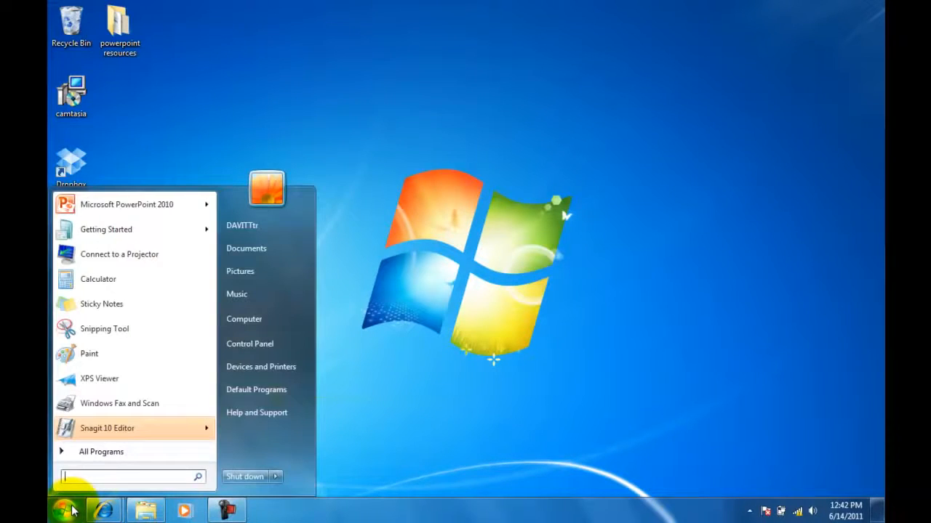
left_click(101, 452)
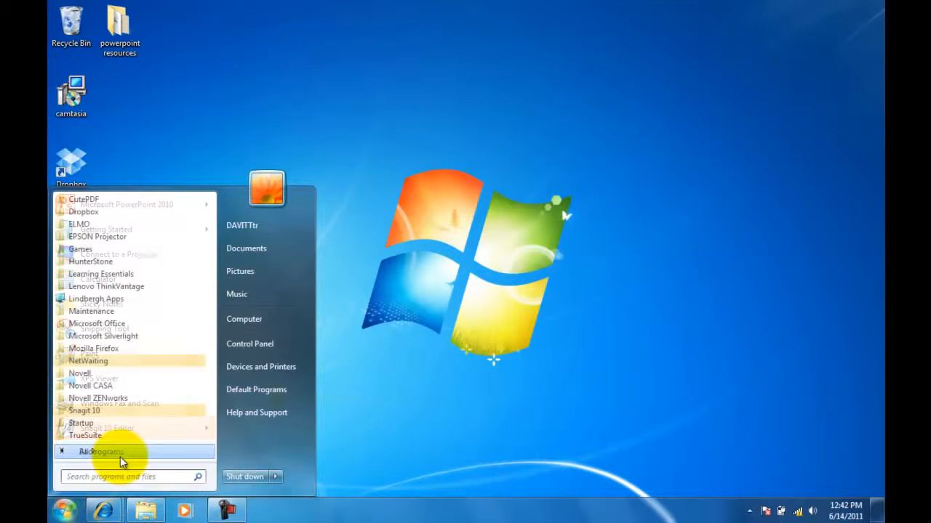
left_click(100, 452)
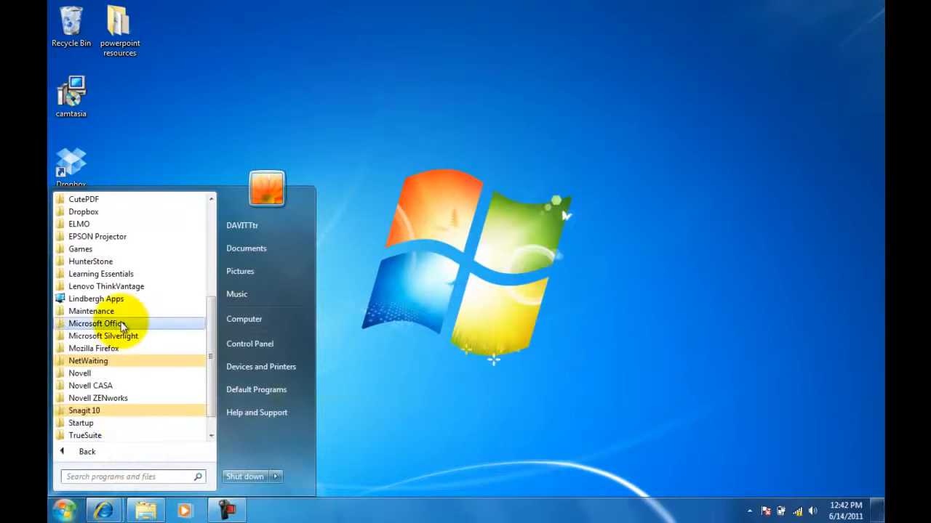
left_click(96, 324)
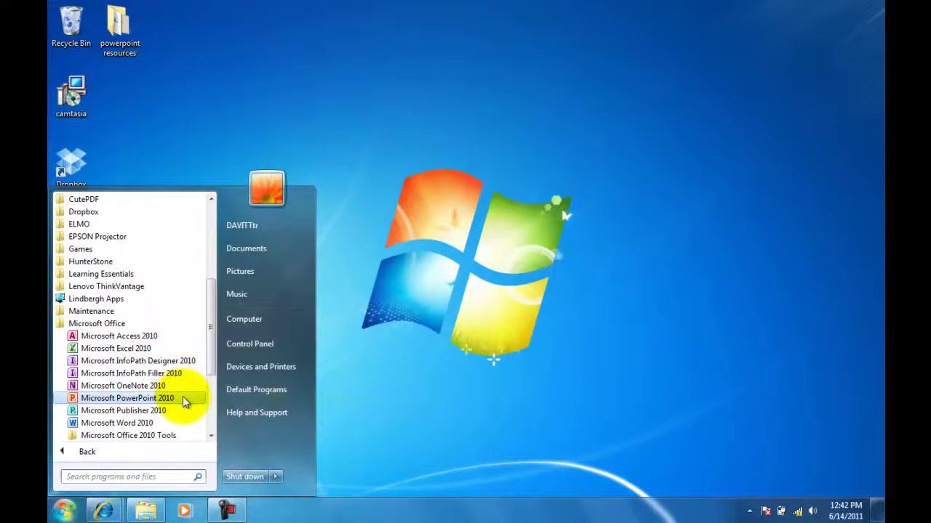
left_click(127, 398)
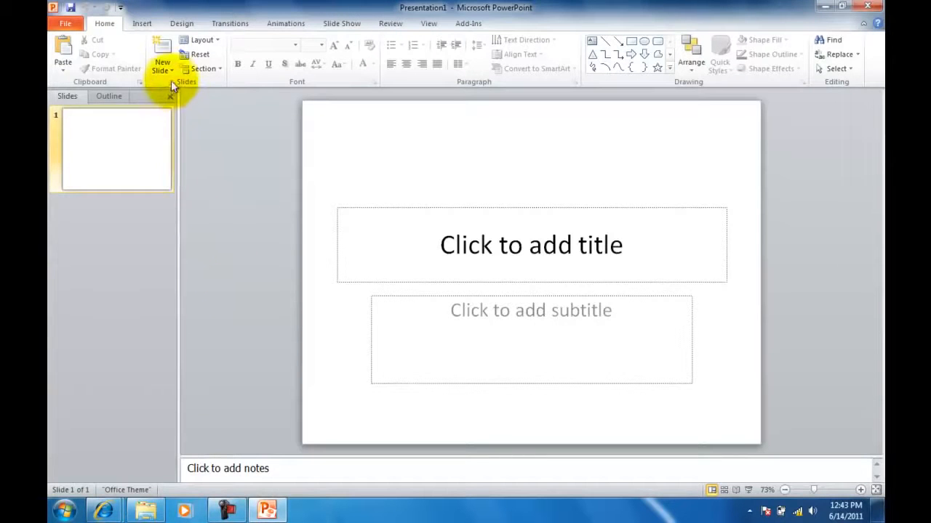
Add a second slide using the Title and Content layout from the Home ribbon.
left_click(161, 69)
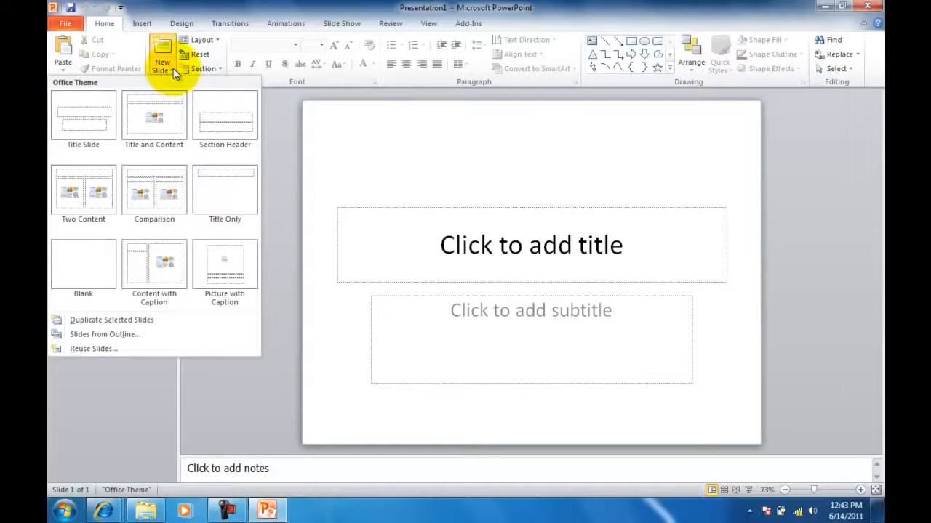
mouse_move(154, 192)
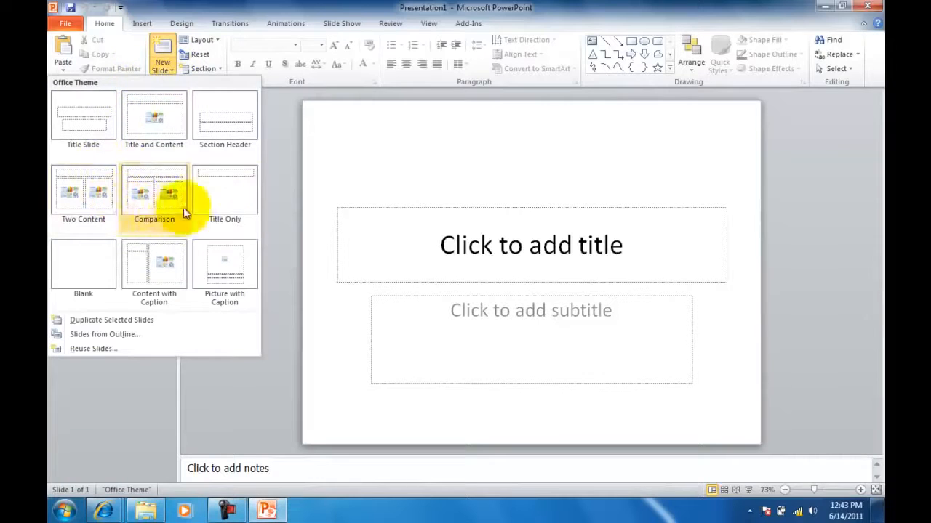
mouse_move(225, 189)
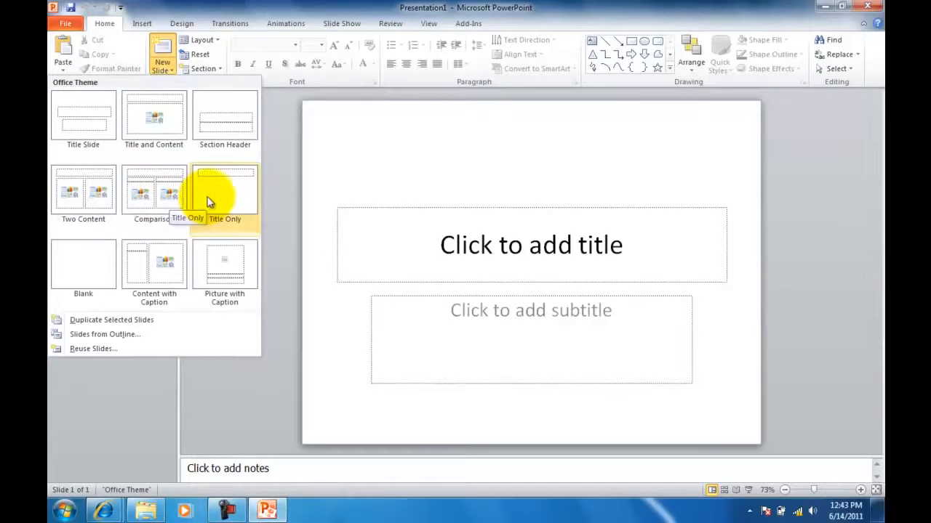
mouse_move(153, 116)
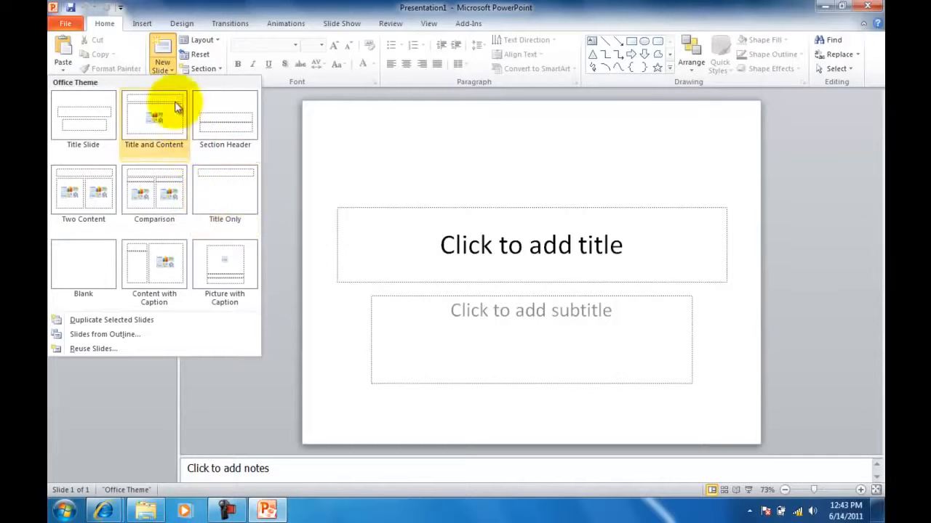
mouse_move(161, 51)
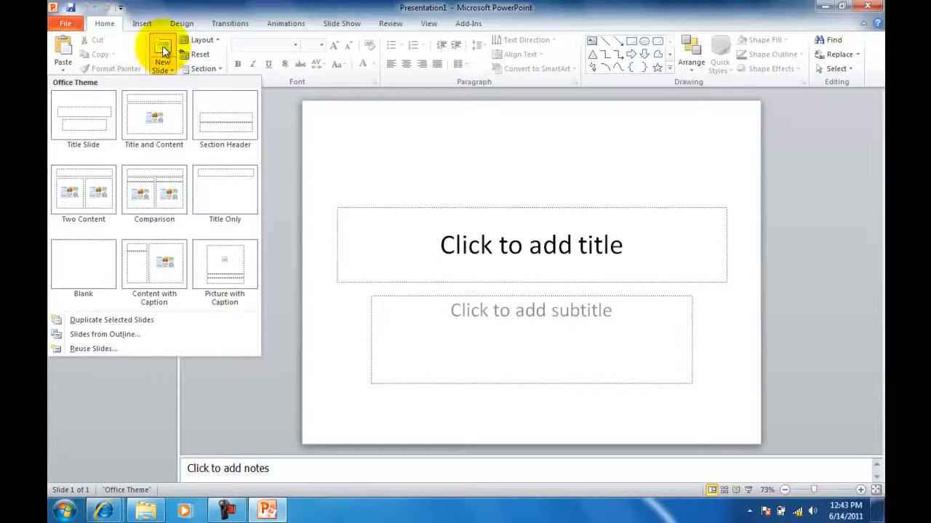
left_click(154, 116)
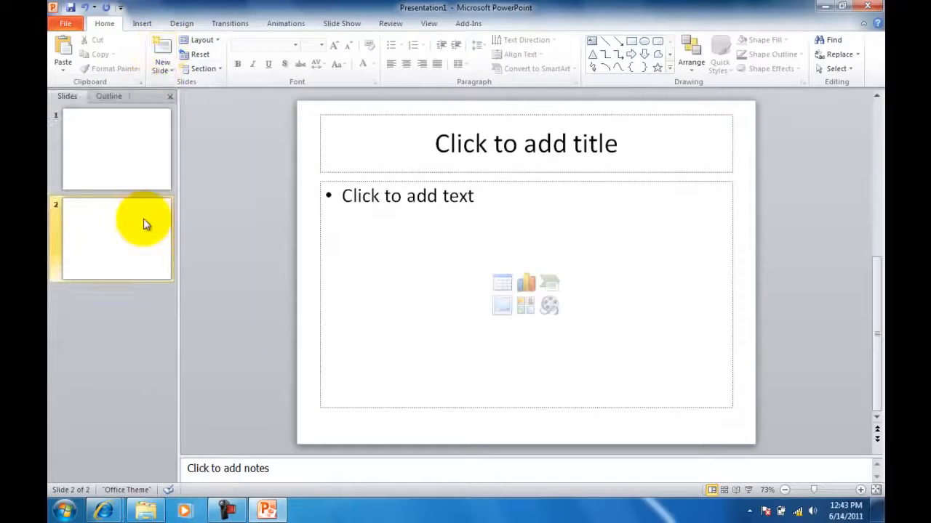
mouse_move(236, 218)
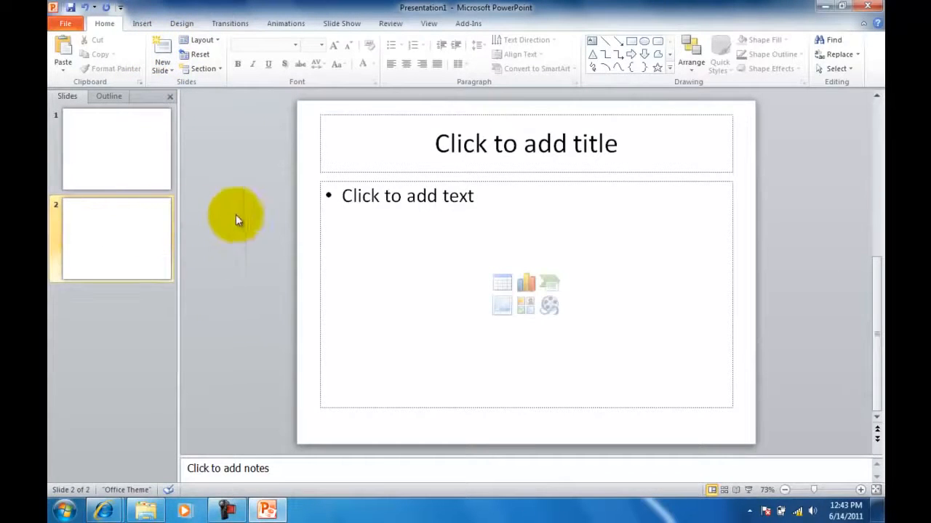
mouse_move(309, 202)
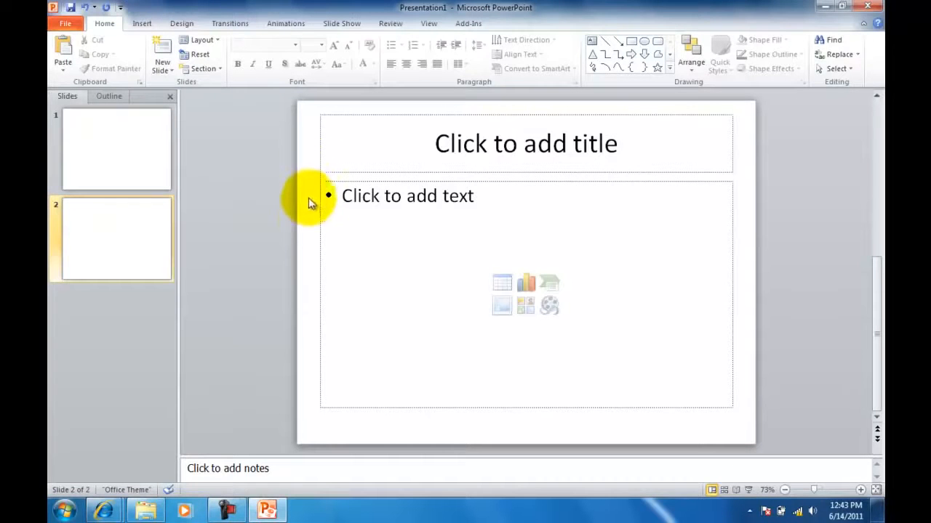
mouse_move(308, 191)
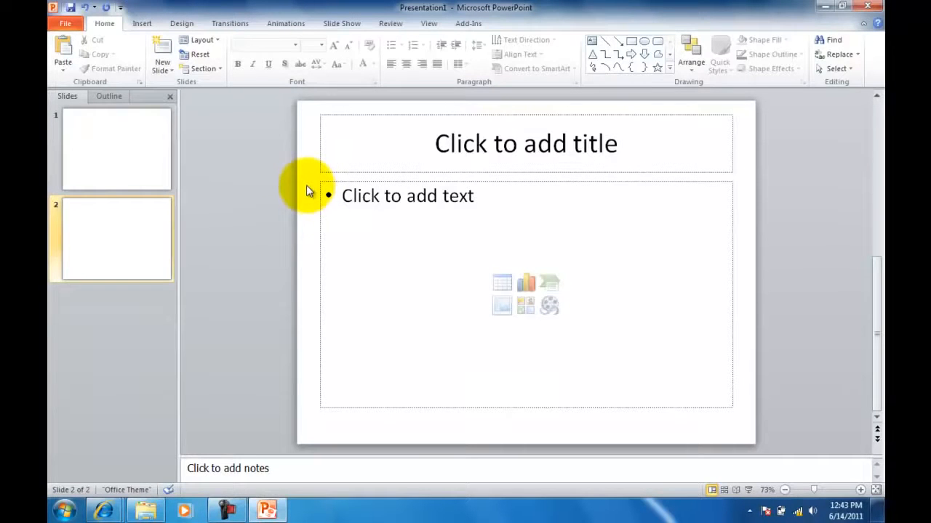
Bring up the Format Background dialog for slide 2 from the slide's context menu.
right_click(305, 191)
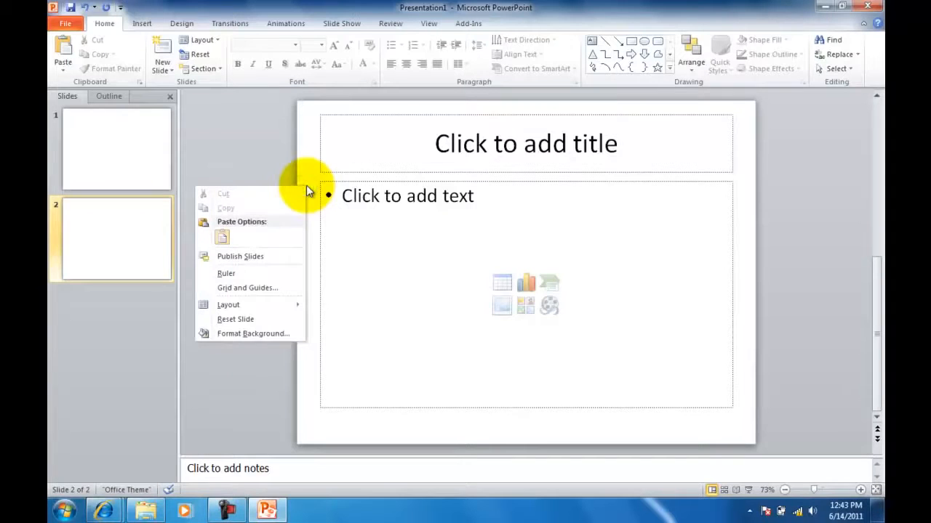
left_click(228, 305)
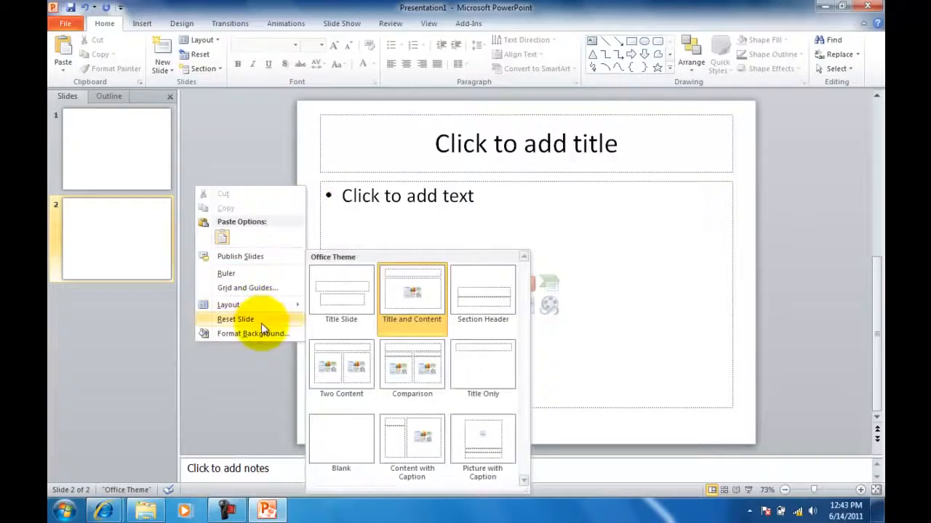
mouse_move(253, 333)
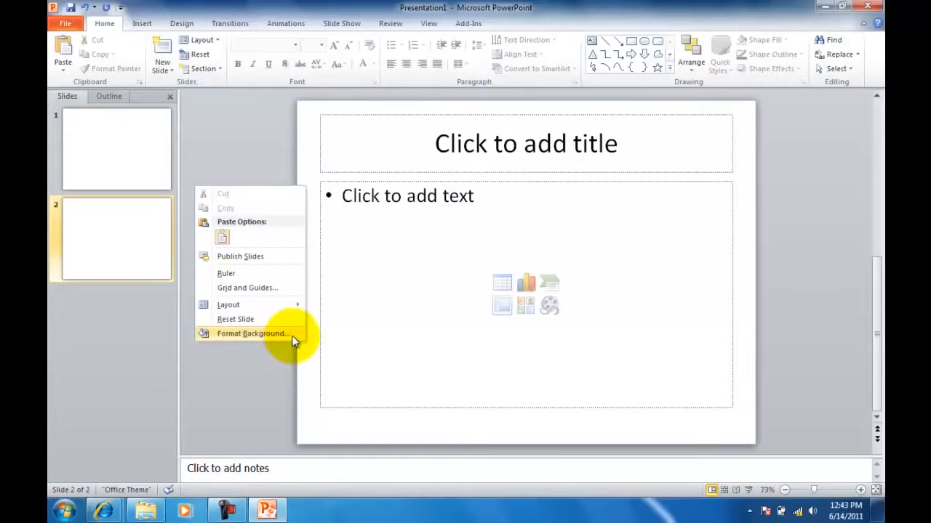
left_click(252, 334)
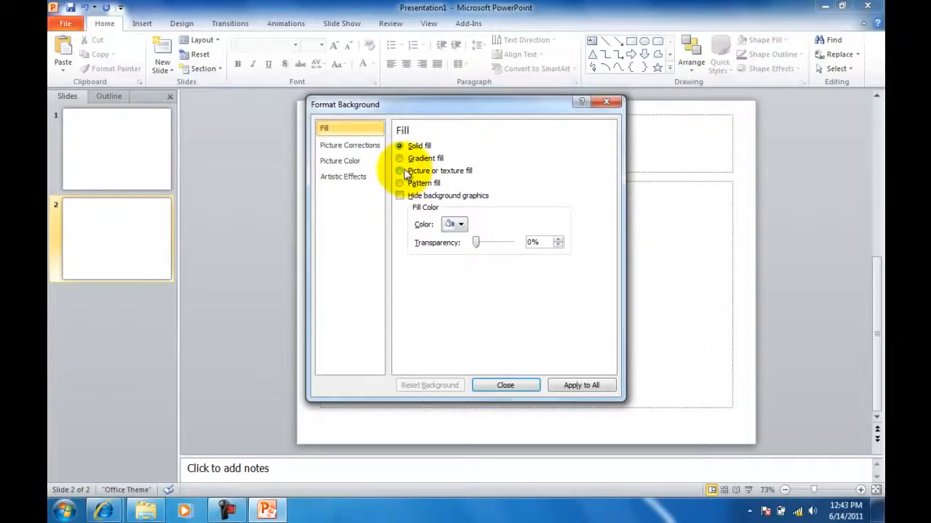
Set the background fill to Picture or texture and choose the Denim texture.
left_click(399, 171)
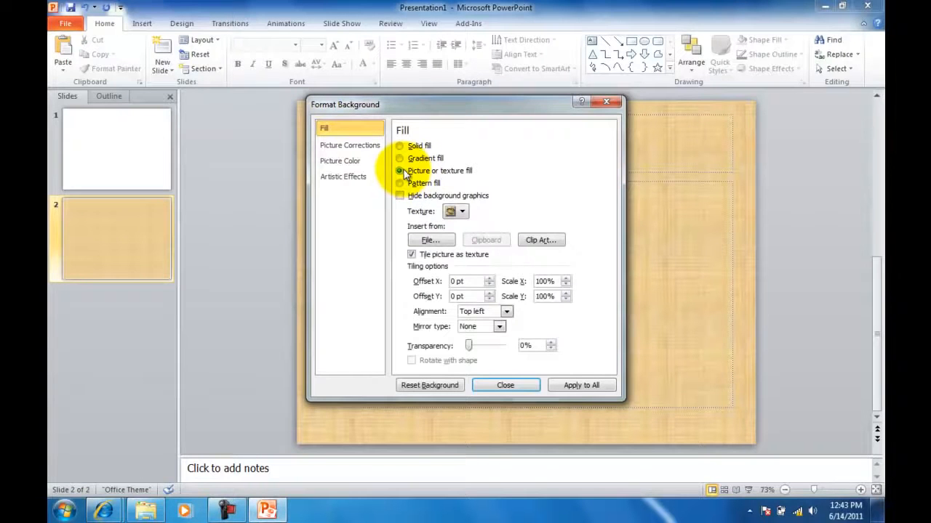
left_click(463, 211)
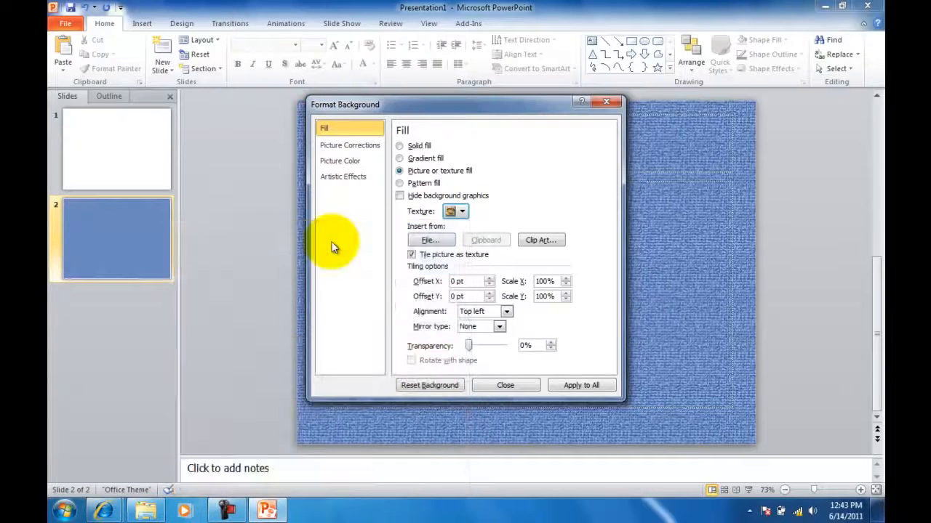
mouse_move(352, 189)
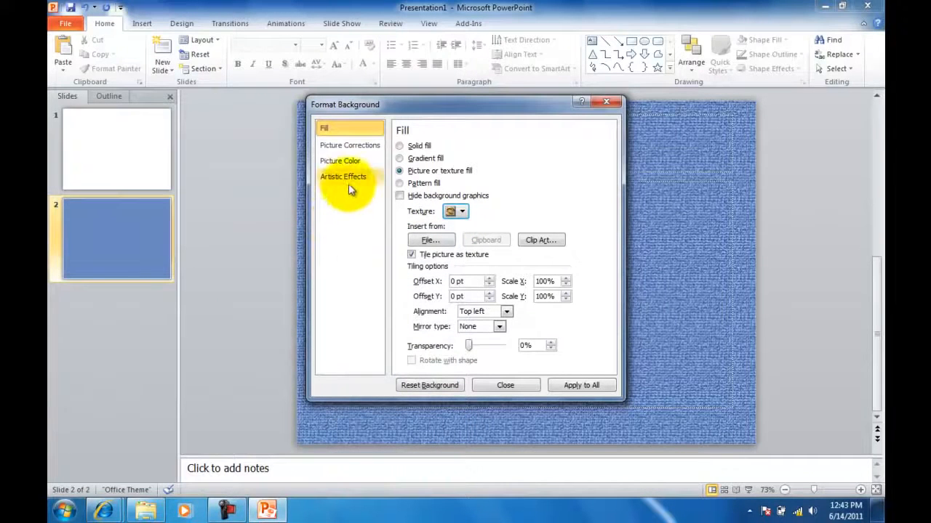
Add the Blur artistic effect to the denim background and apply it to all slides.
left_click(343, 176)
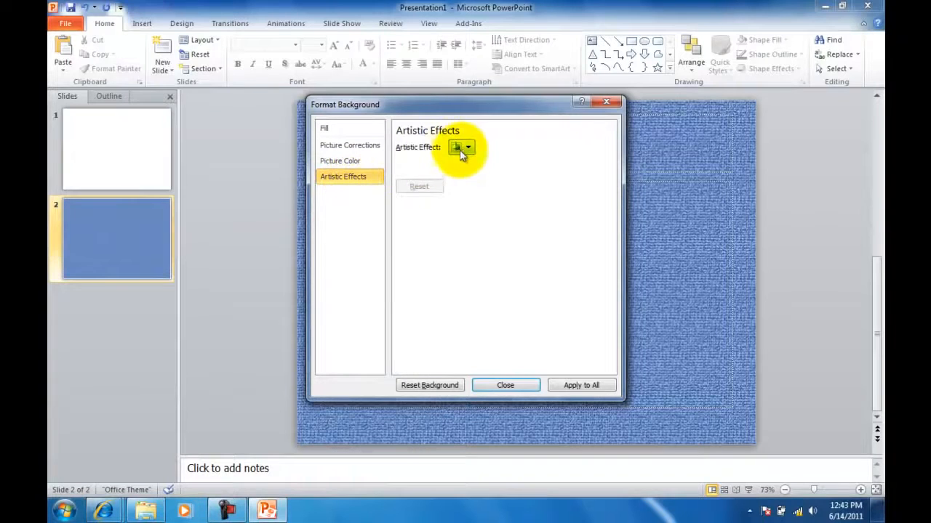
left_click(462, 146)
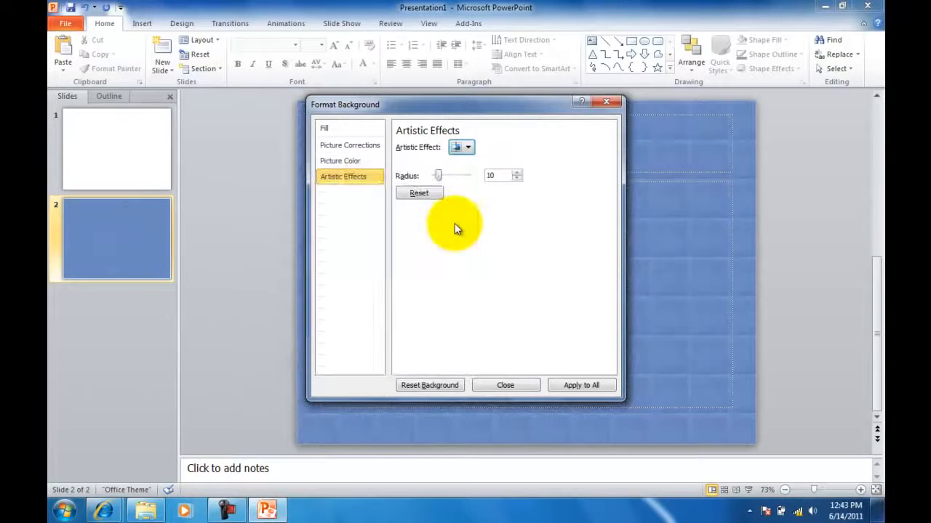
mouse_move(544, 386)
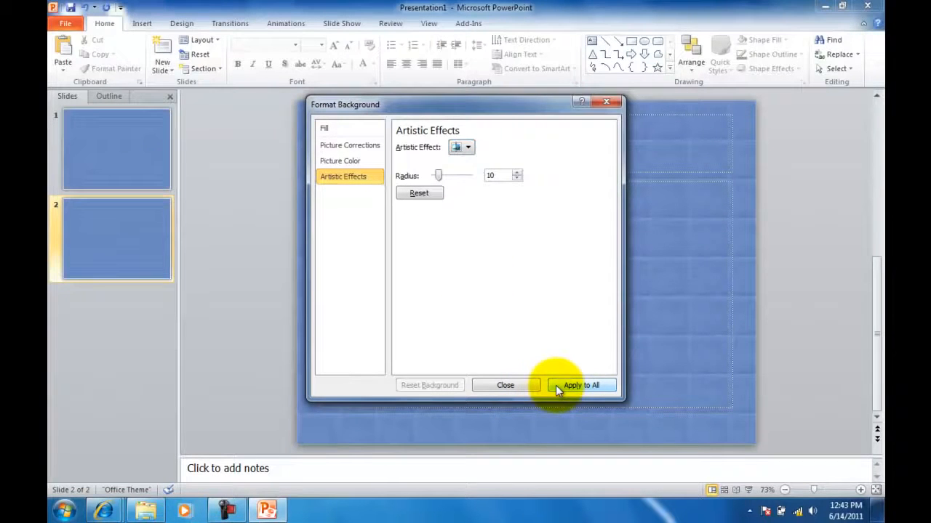
left_click(506, 385)
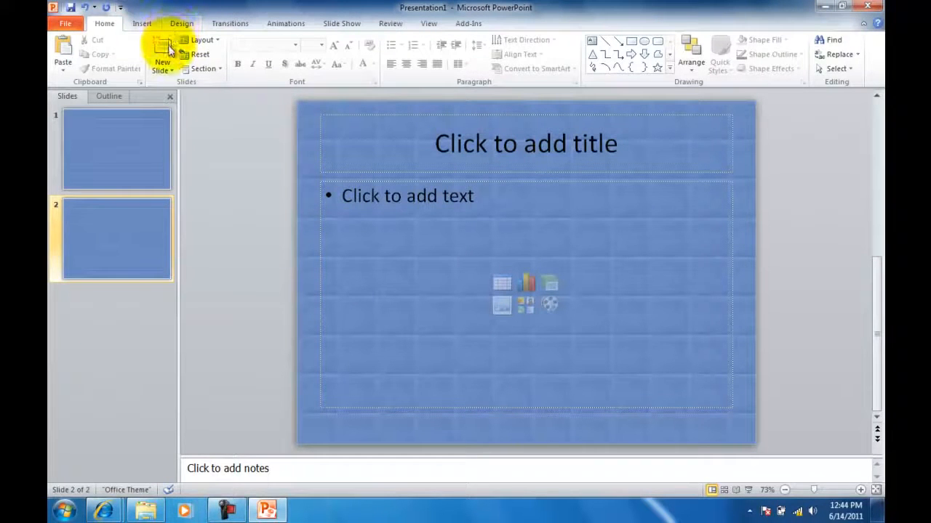
Add a third and fourth slide, each inheriting the blurred denim background.
left_click(162, 50)
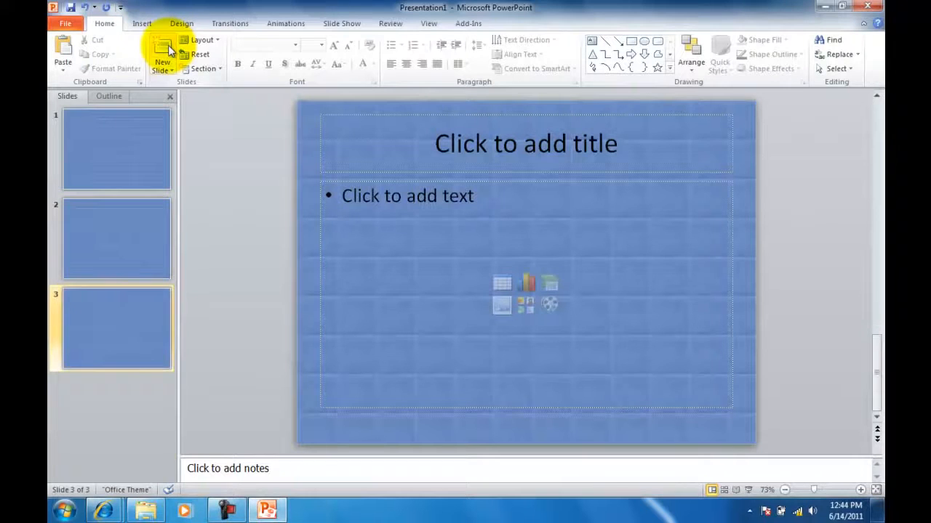
left_click(162, 51)
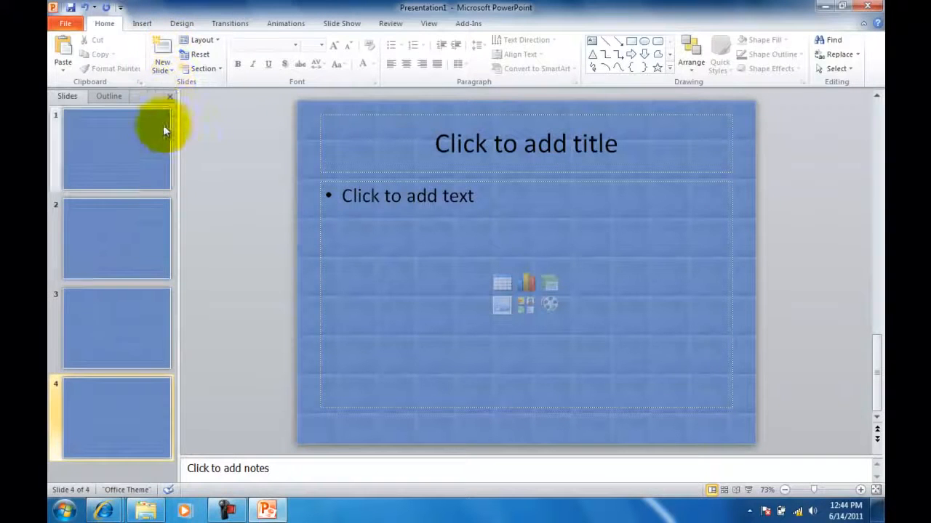